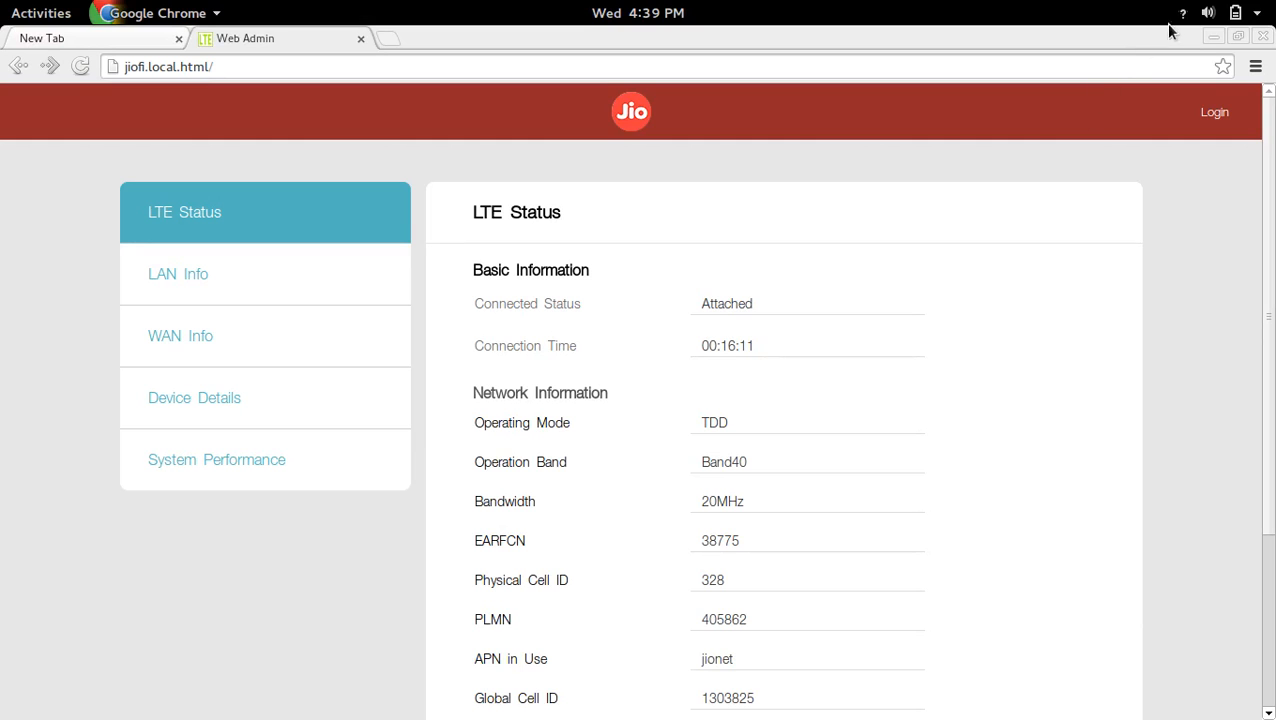
View the Wi-Fi network list from the system menu, confirming JioFi2_4FF487 is connected, then dismiss it.
{"action": "left_click", "coordinate": [1236, 12]}
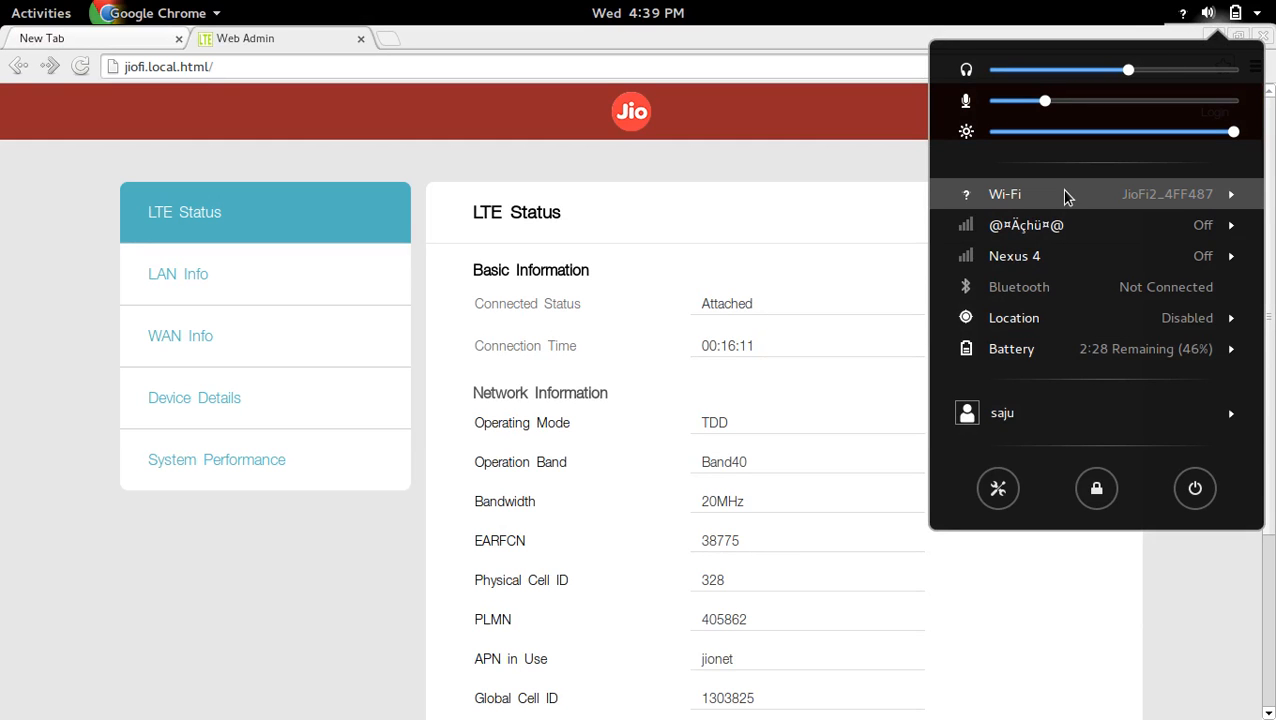
{"action": "left_click", "coordinate": [1004, 194]}
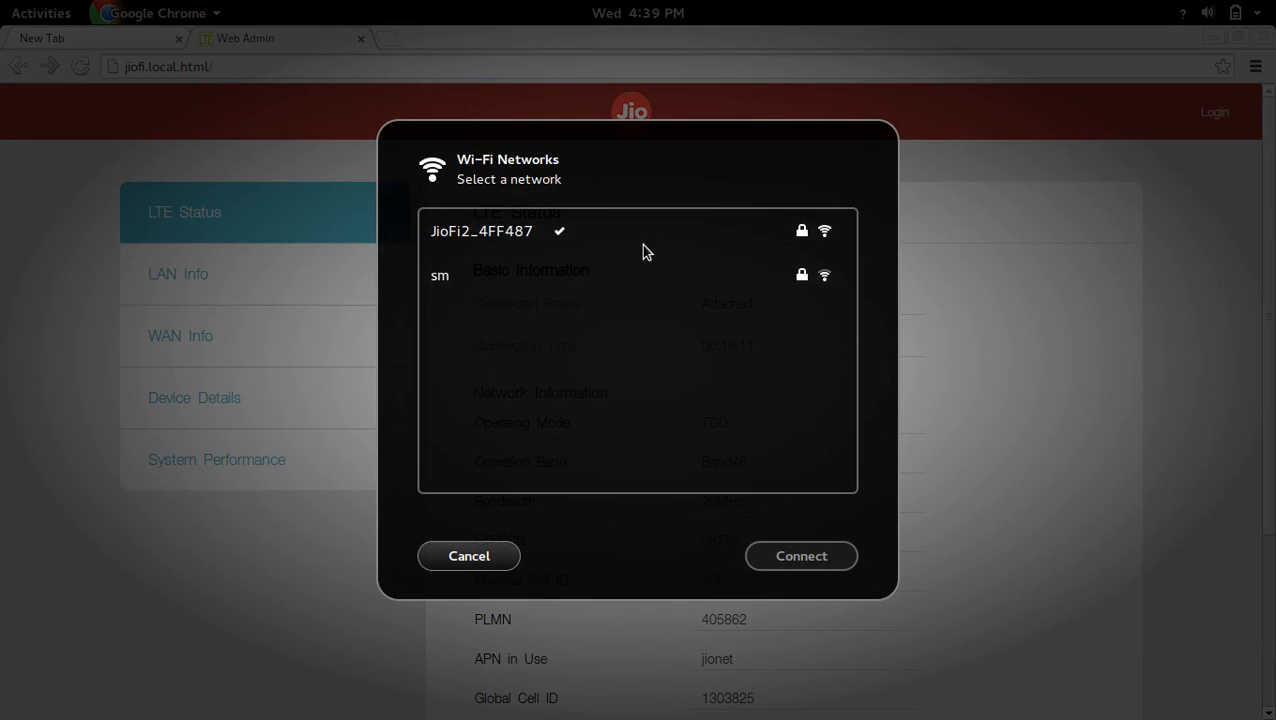
{"action": "mouse_move", "coordinate": [550, 246]}
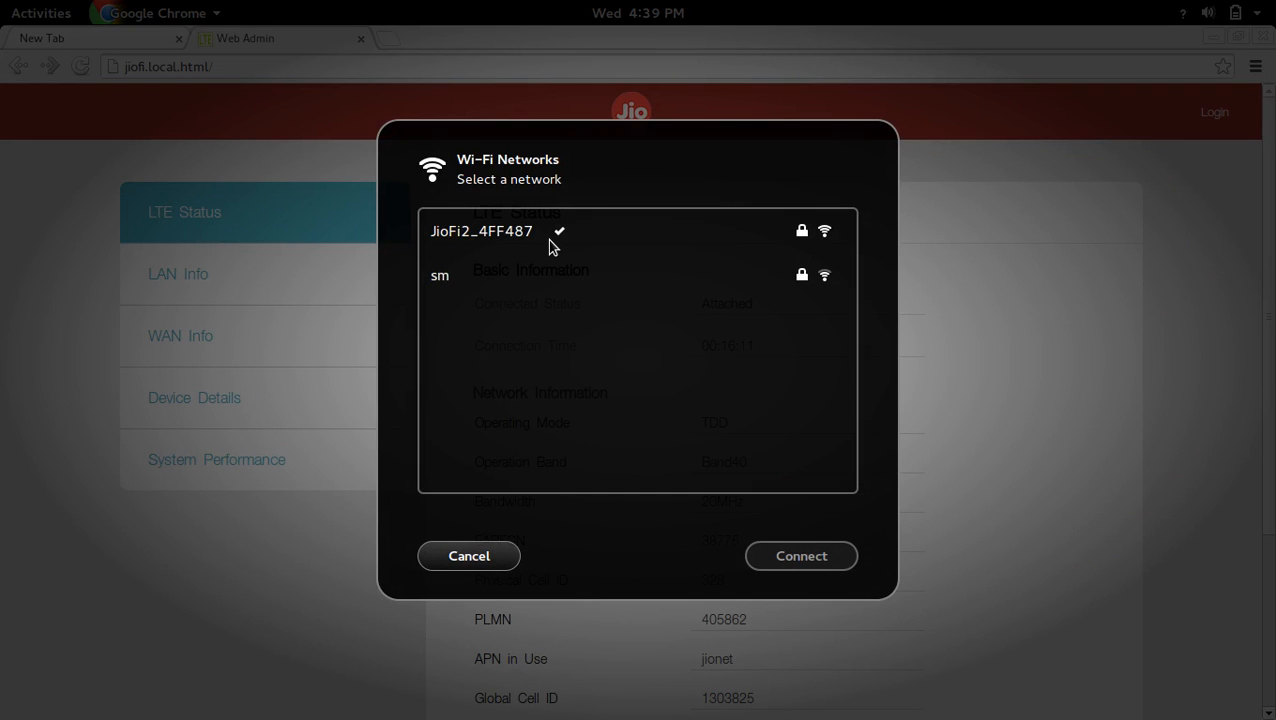
{"action": "mouse_move", "coordinate": [528, 248]}
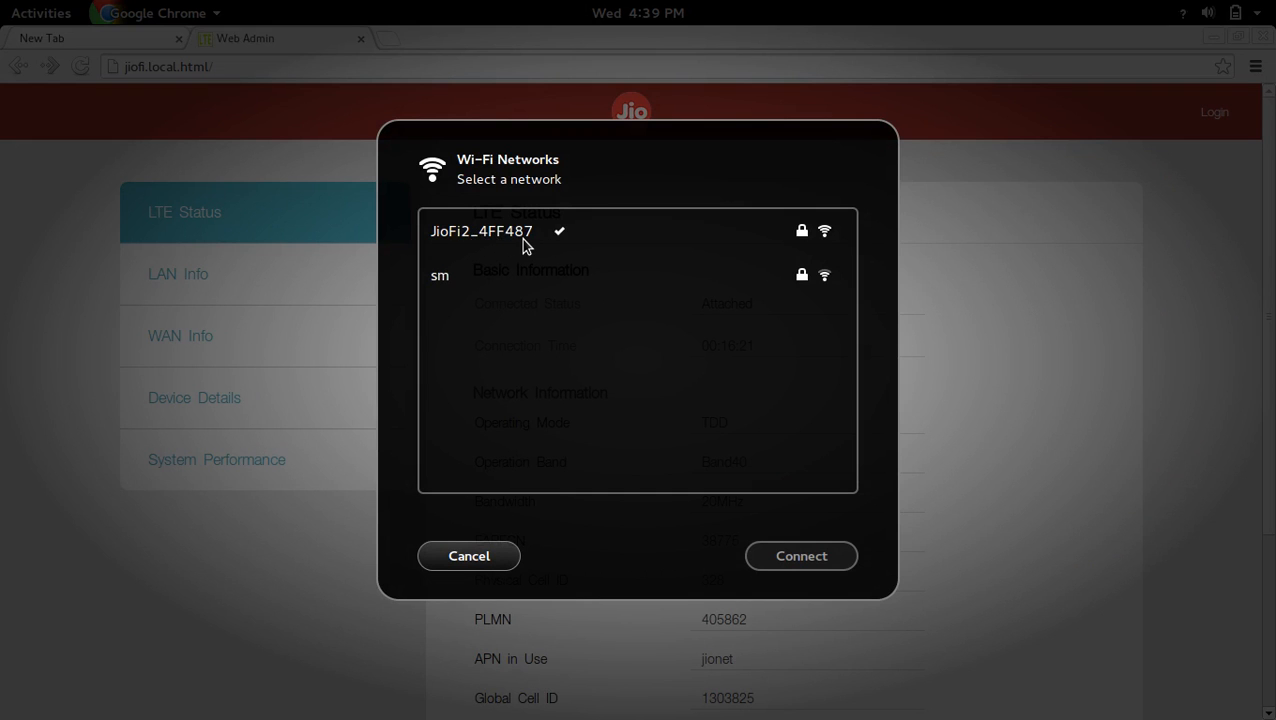
{"action": "left_click", "coordinate": [468, 556]}
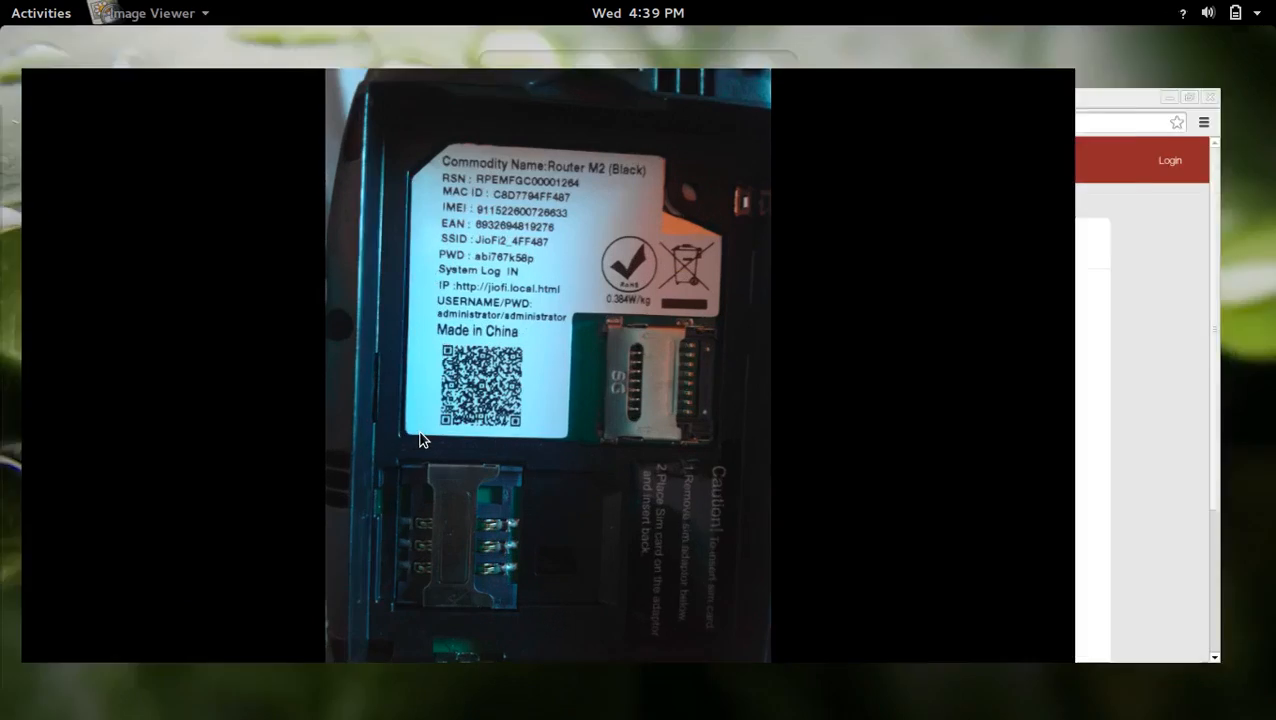
Switch to the router label photo showing the SSID, password, IP and admin login.
{"action": "left_click", "coordinate": [40, 12]}
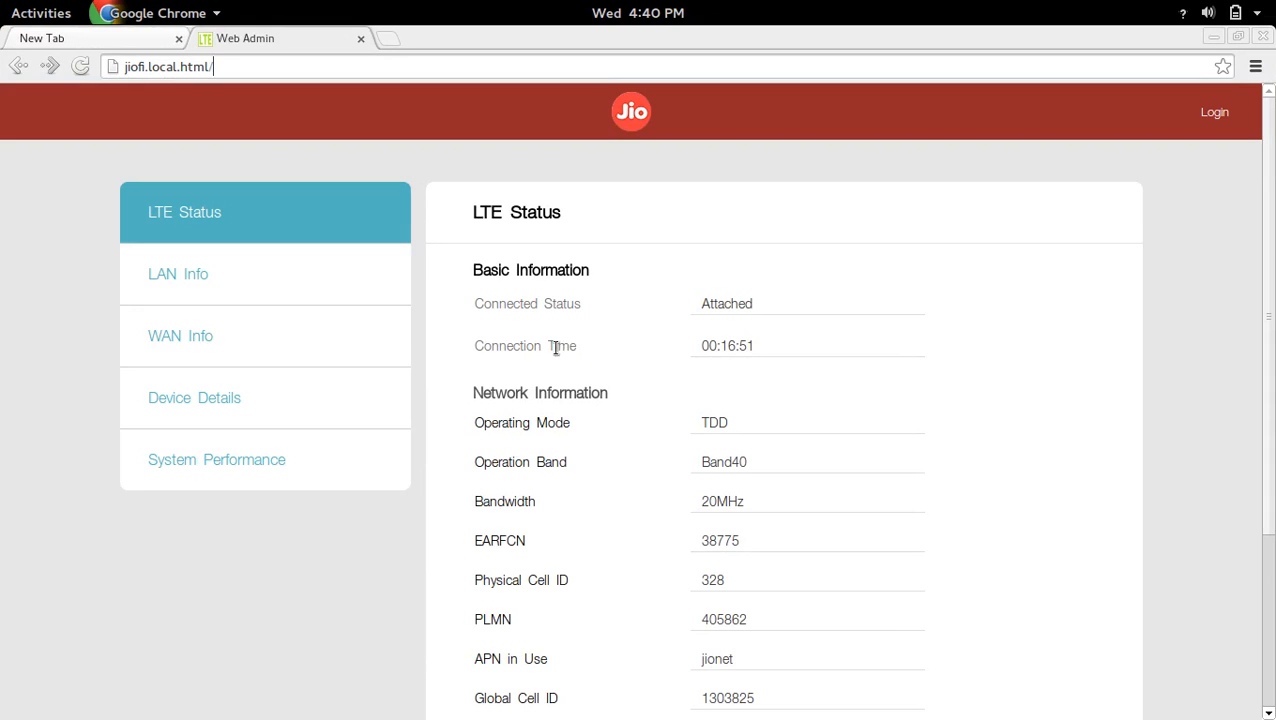
{"action": "mouse_move", "coordinate": [540, 252]}
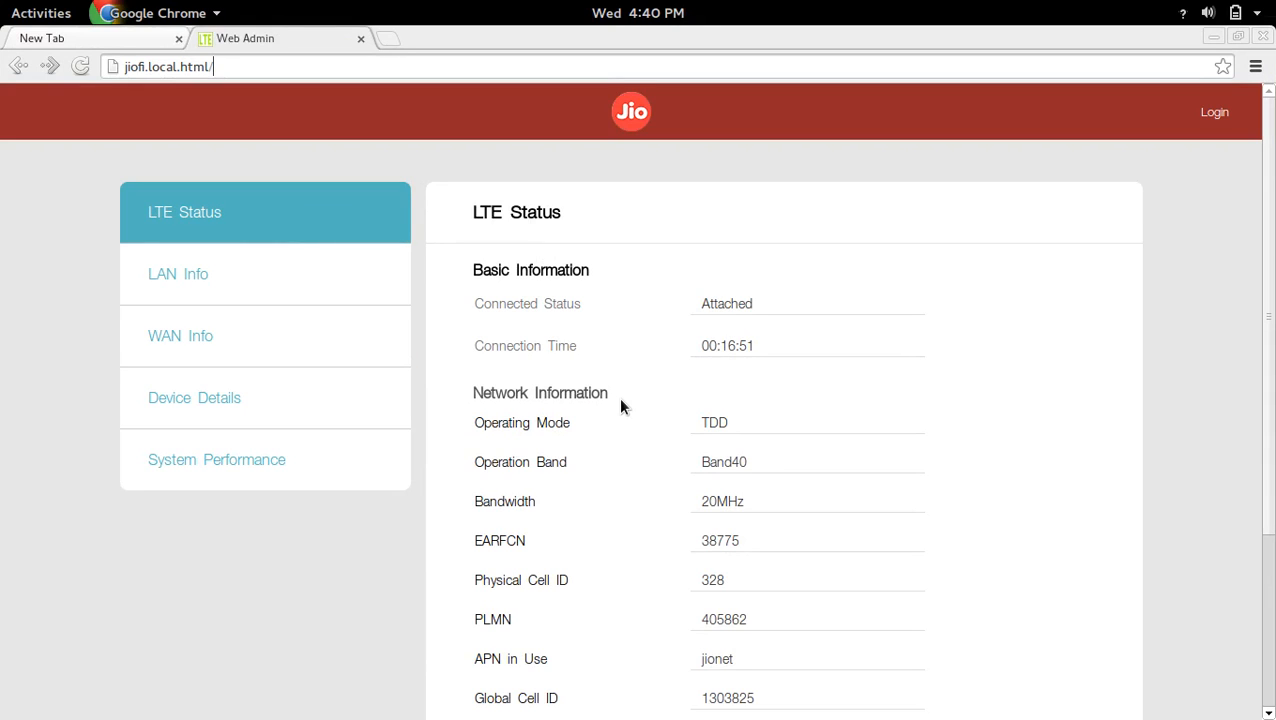
{"action": "scroll", "scroll_direction": "down", "scroll_amount": 3}
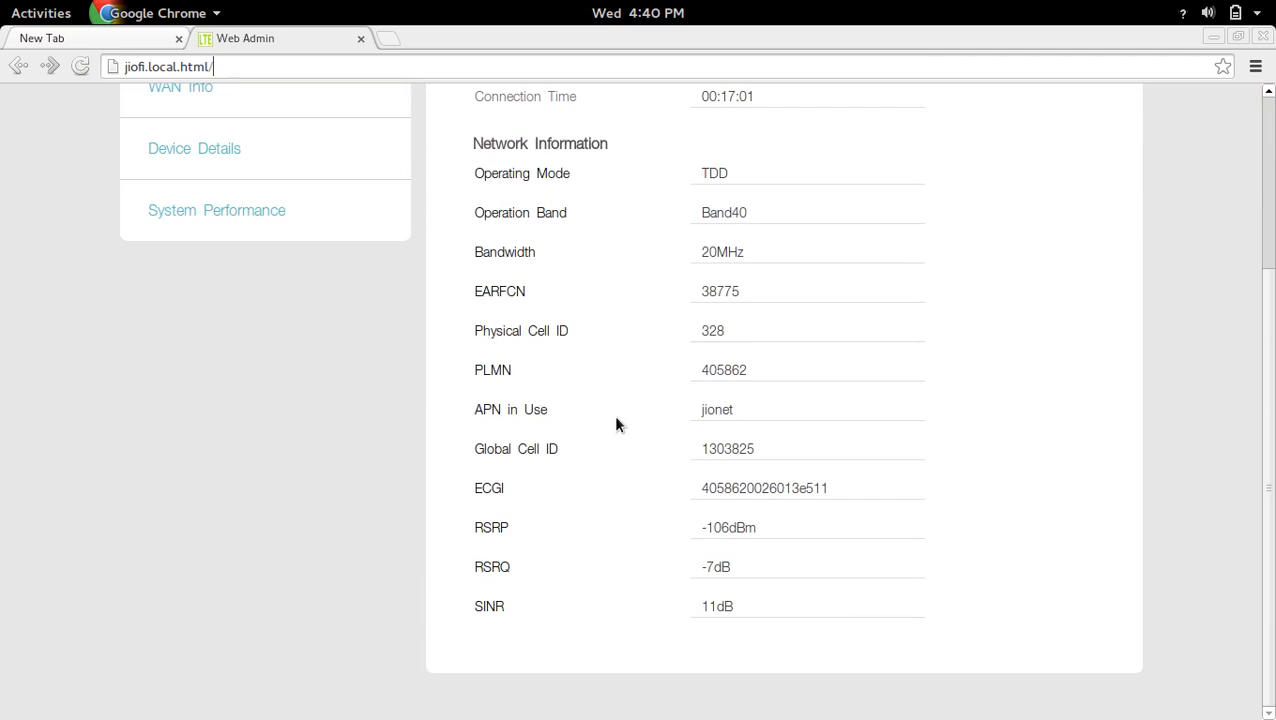
{"action": "scroll", "scroll_direction": "up", "scroll_amount": 3}
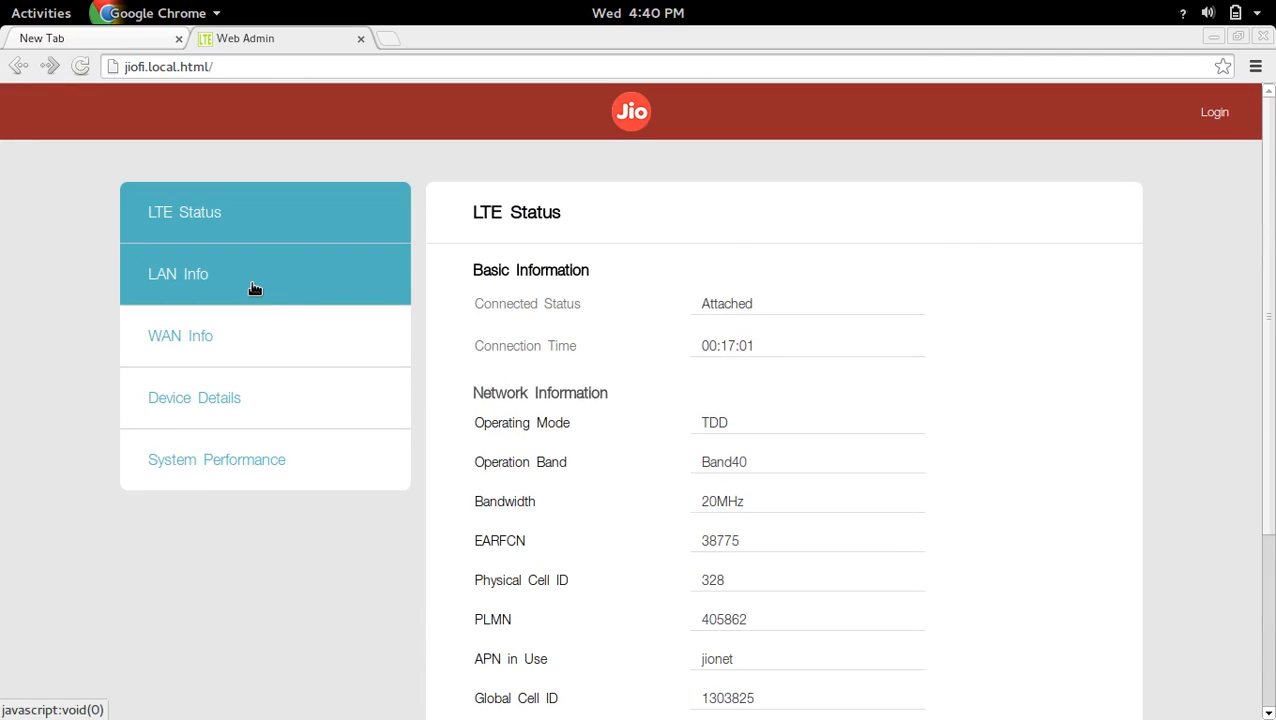
Review the LAN Info page's SSID, gateway IP and connected-client list.
{"action": "left_click", "coordinate": [178, 272]}
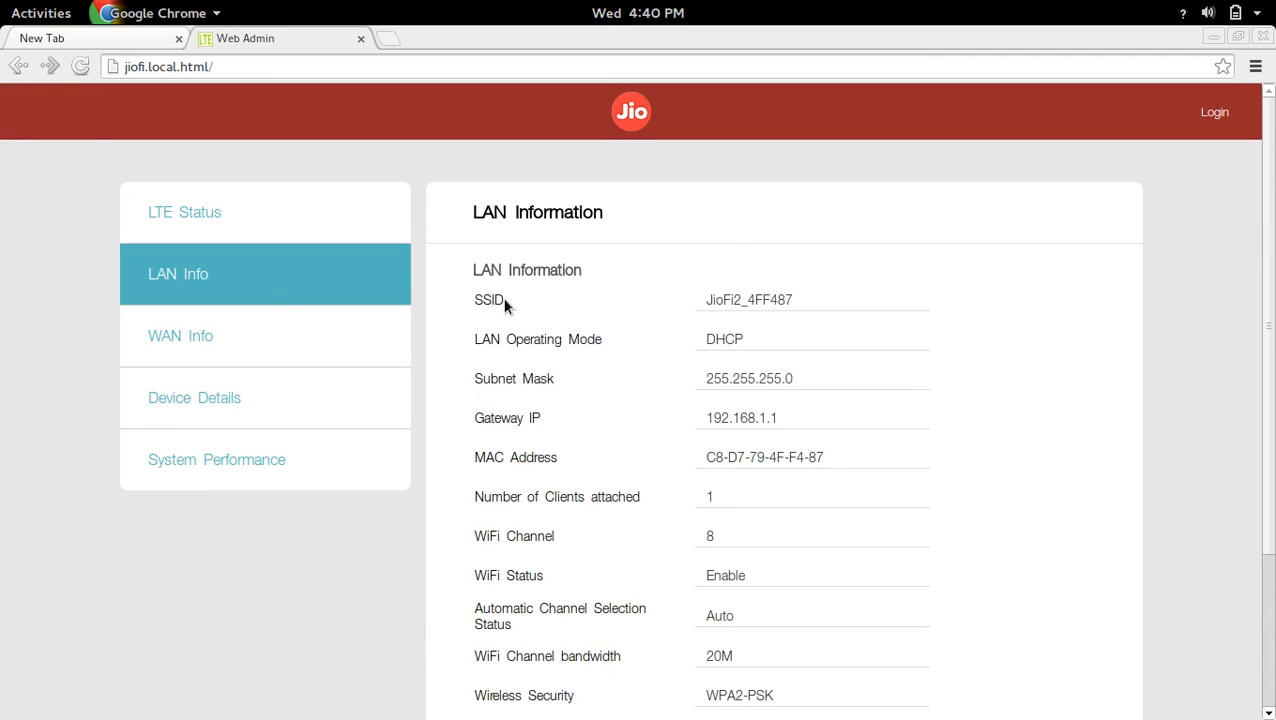
{"action": "mouse_move", "coordinate": [596, 396]}
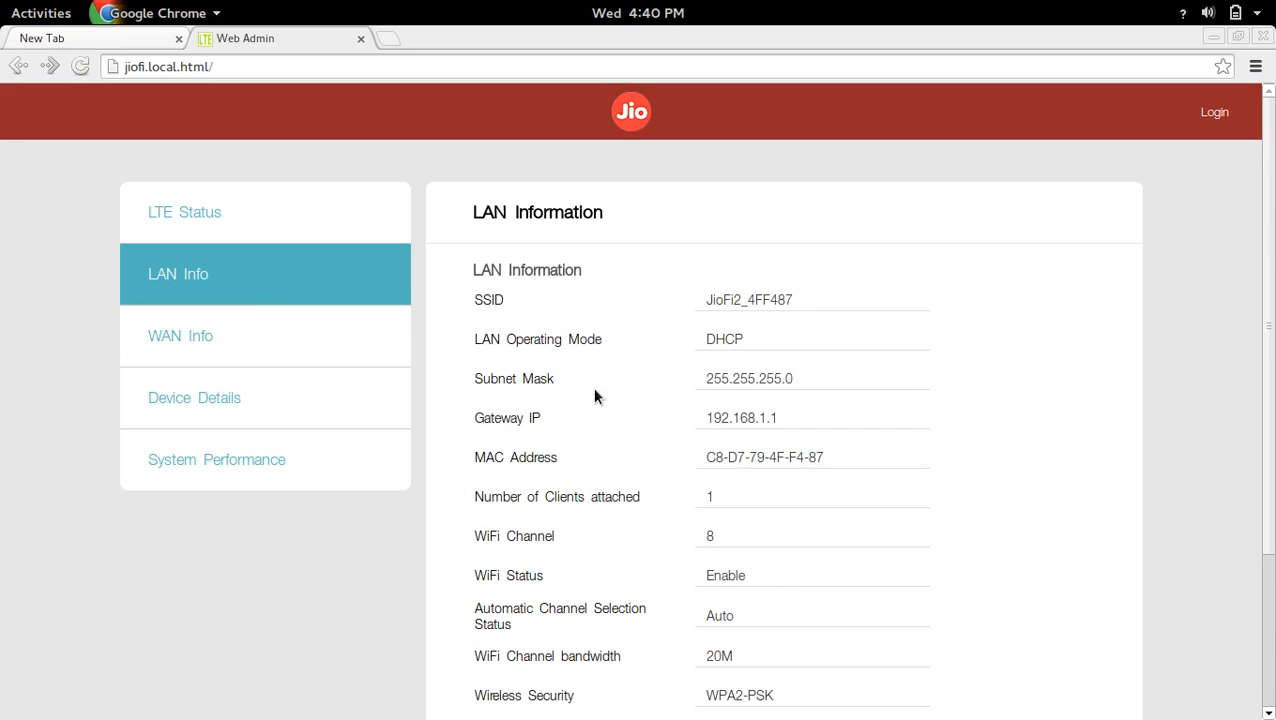
{"action": "mouse_move", "coordinate": [512, 418]}
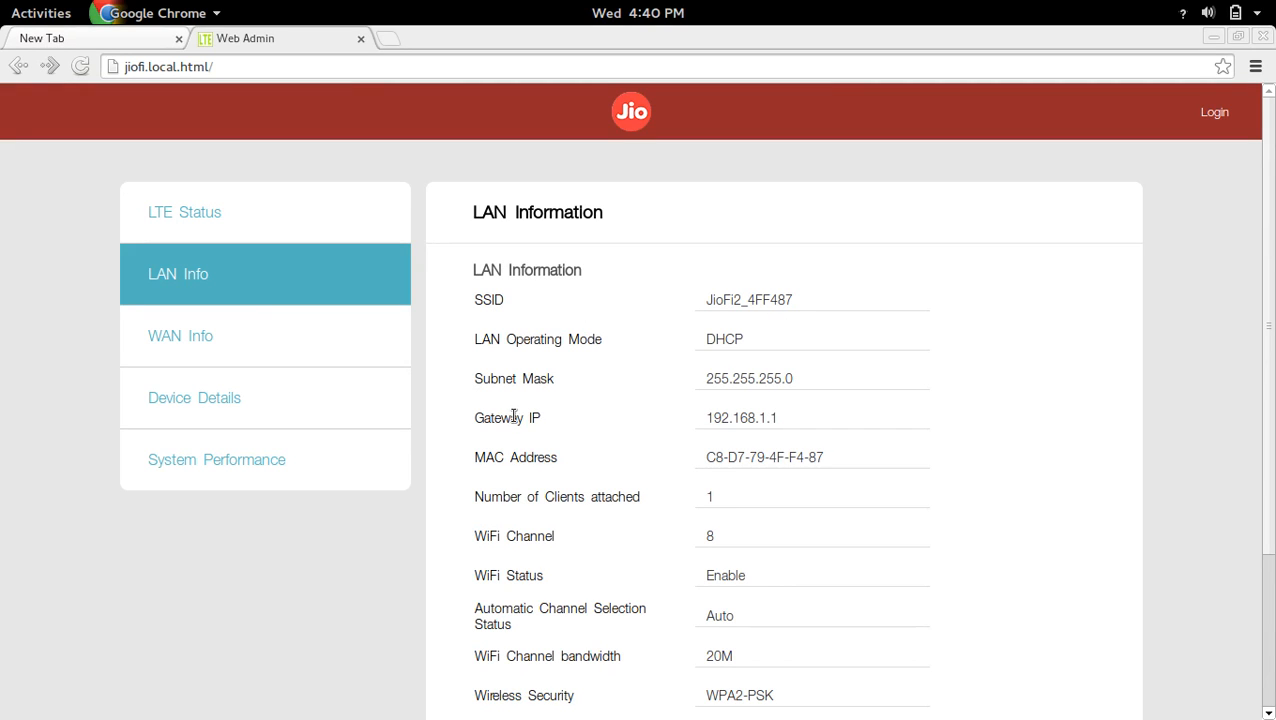
{"action": "scroll", "scroll_direction": "down", "scroll_amount": 3}
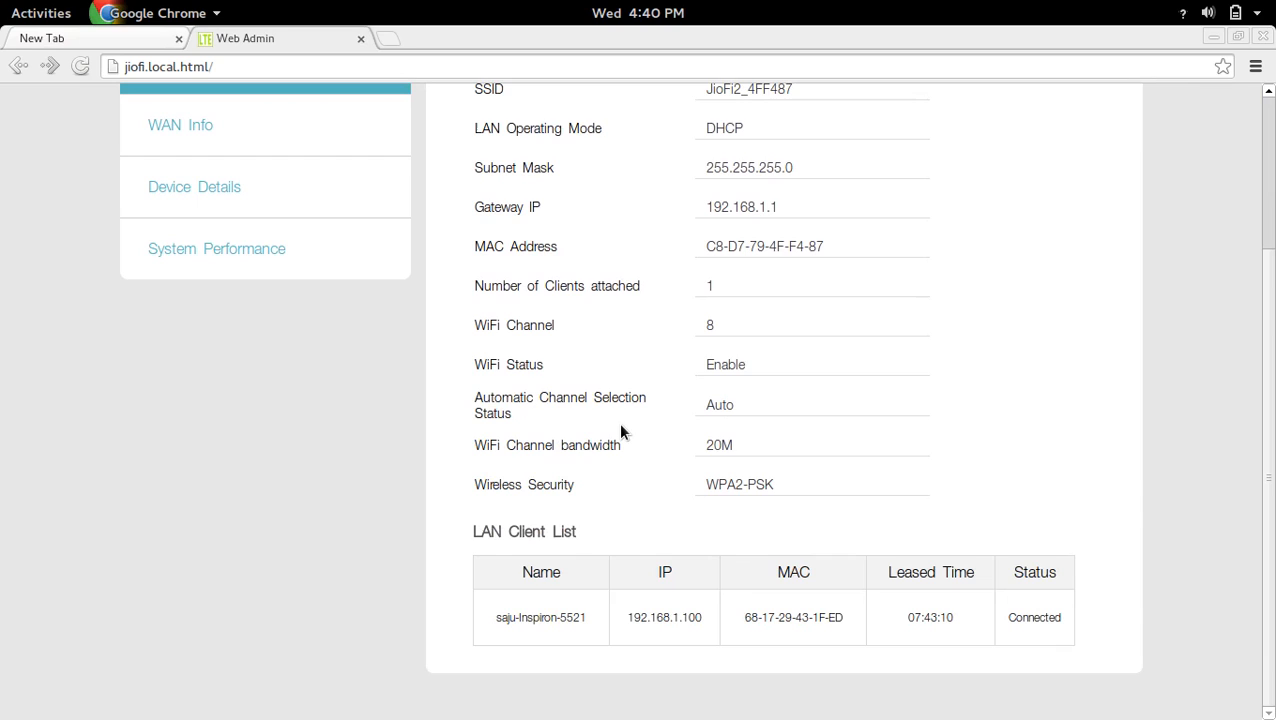
{"action": "mouse_move", "coordinate": [568, 572]}
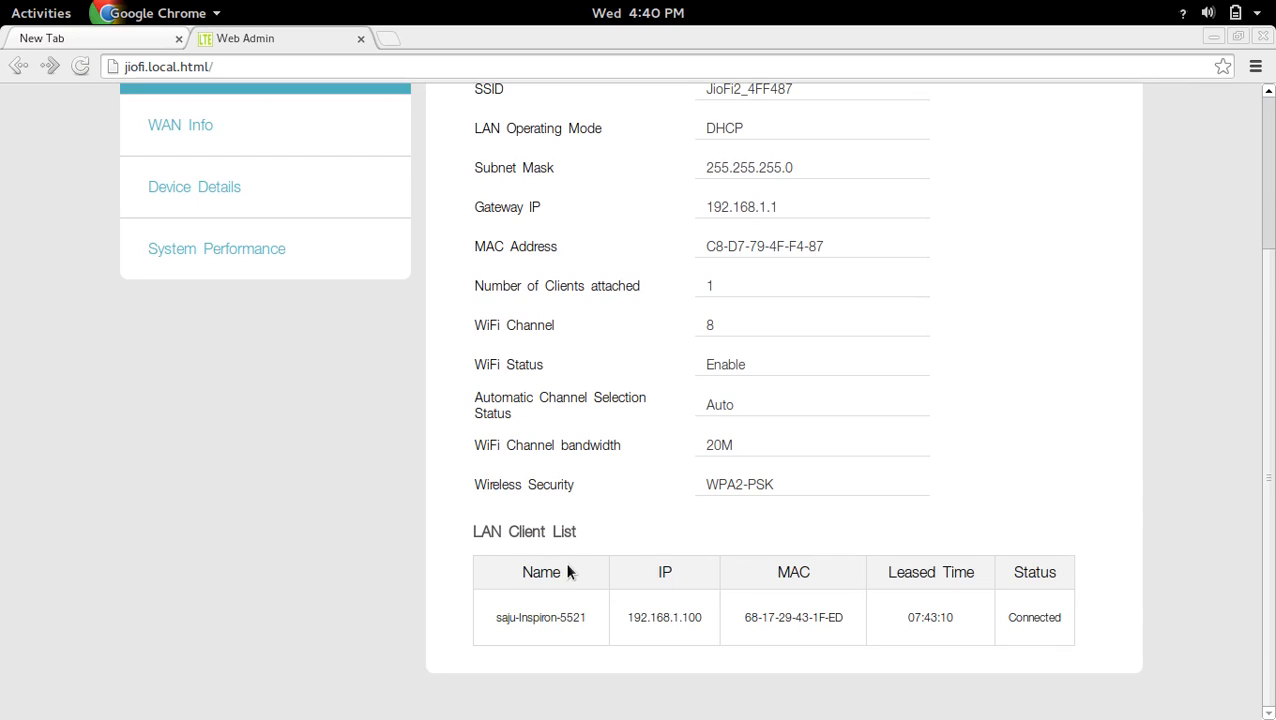
{"action": "mouse_move", "coordinate": [628, 572]}
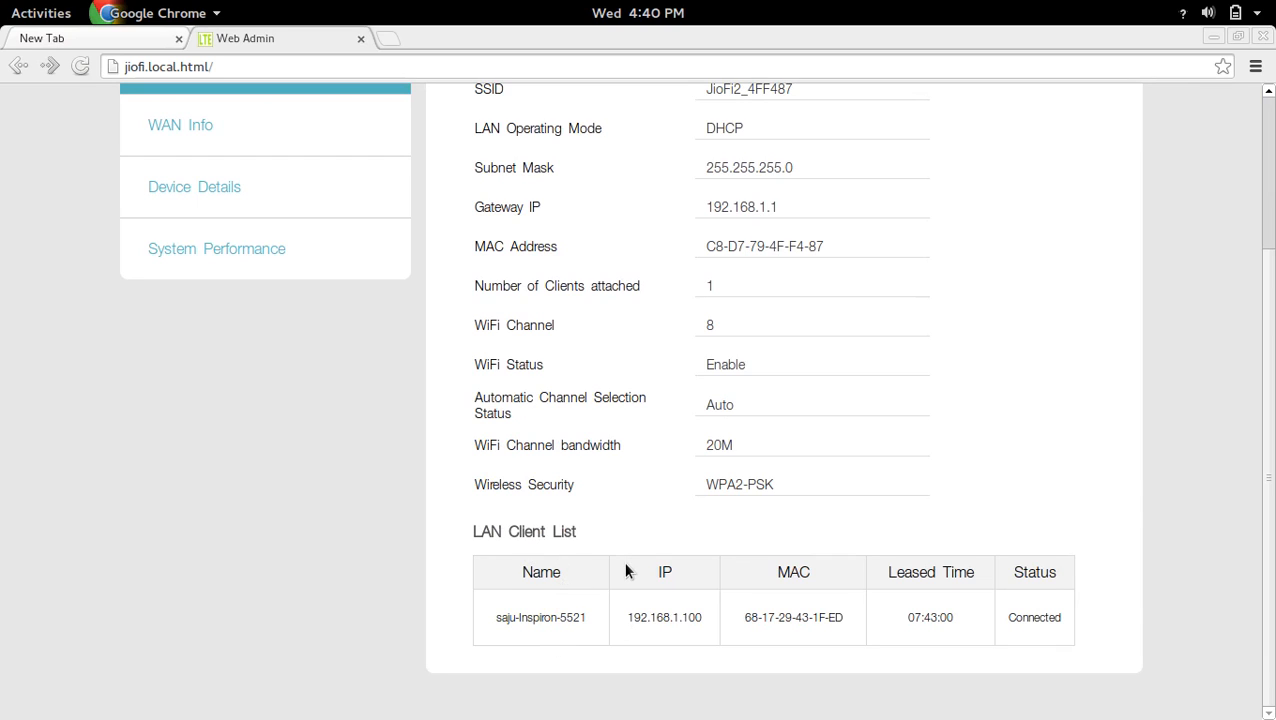
{"action": "mouse_move", "coordinate": [742, 538]}
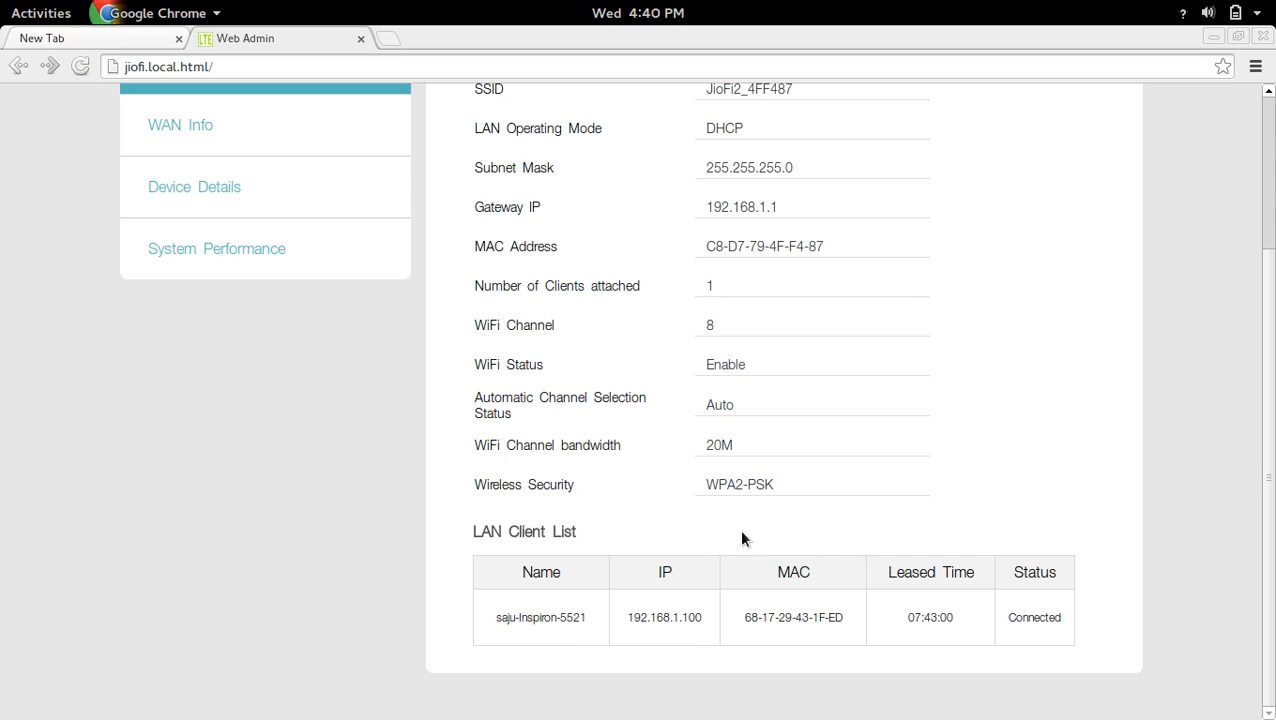
{"action": "scroll", "scroll_direction": "up", "scroll_amount": 3}
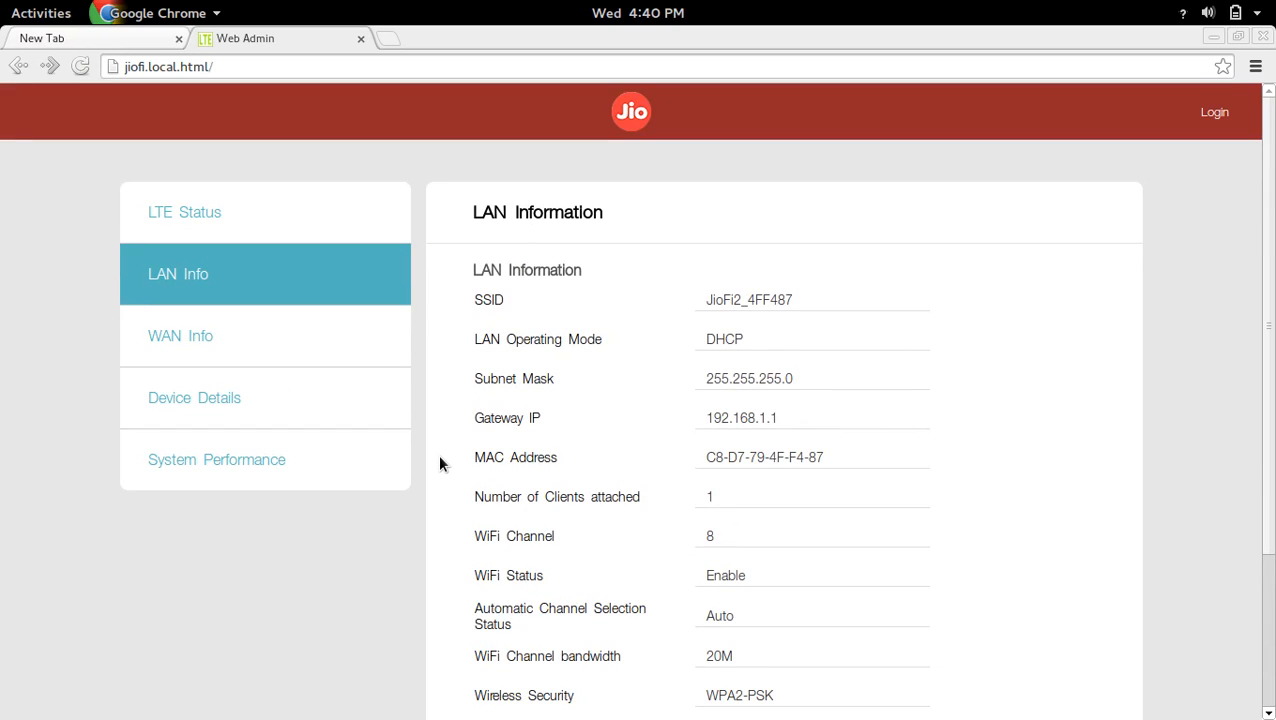
{"action": "mouse_move", "coordinate": [1164, 152]}
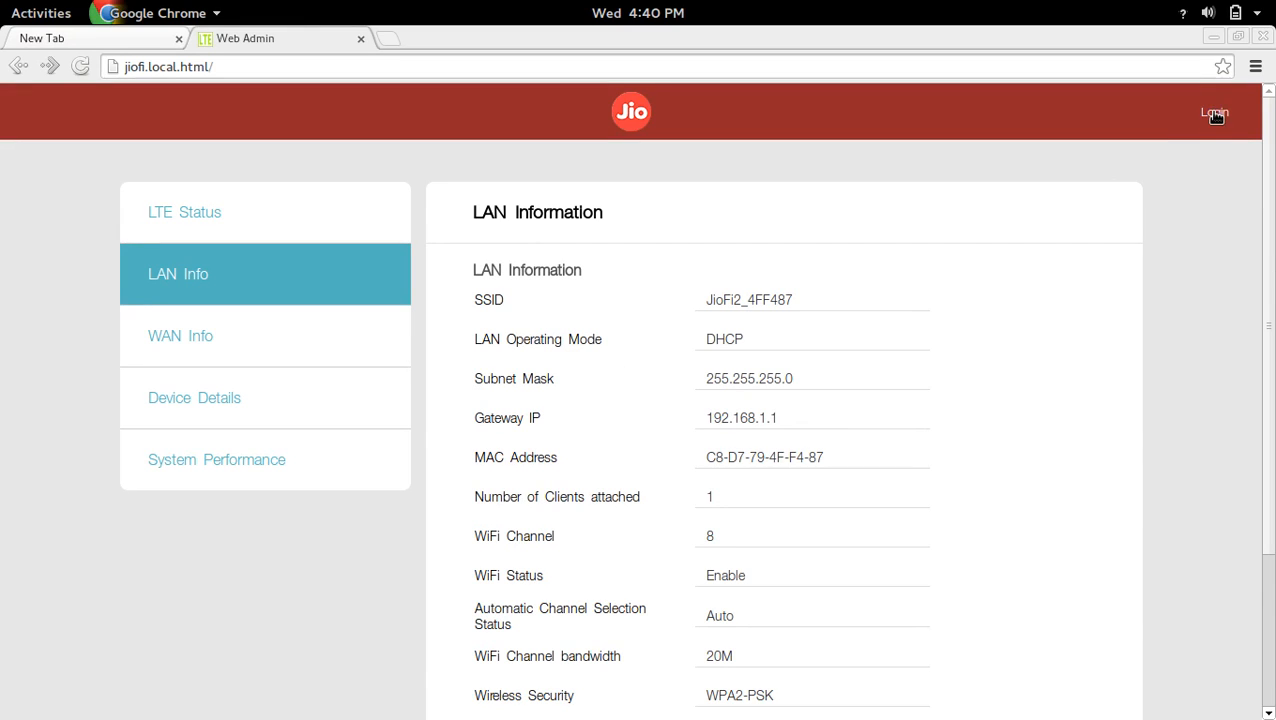
Fill the login form with username 'administrator' and its password, without submitting.
{"action": "left_click", "coordinate": [1212, 112]}
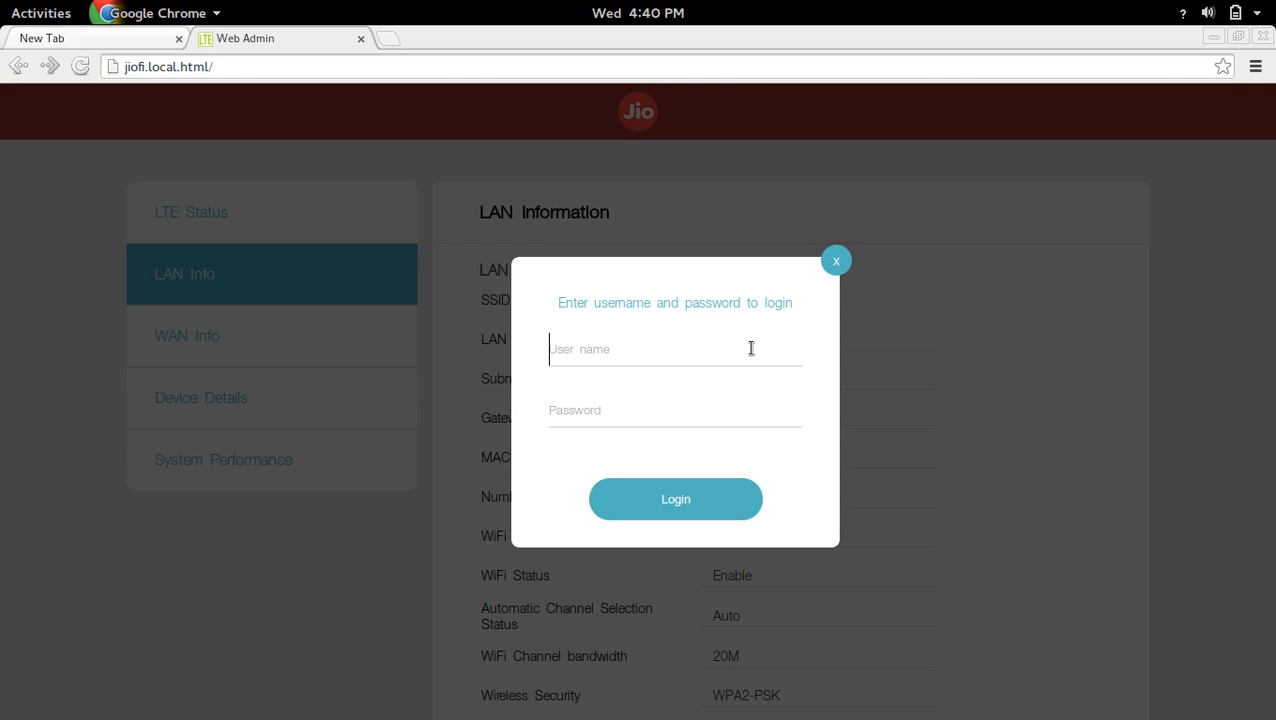
{"action": "type", "text": "ad"}
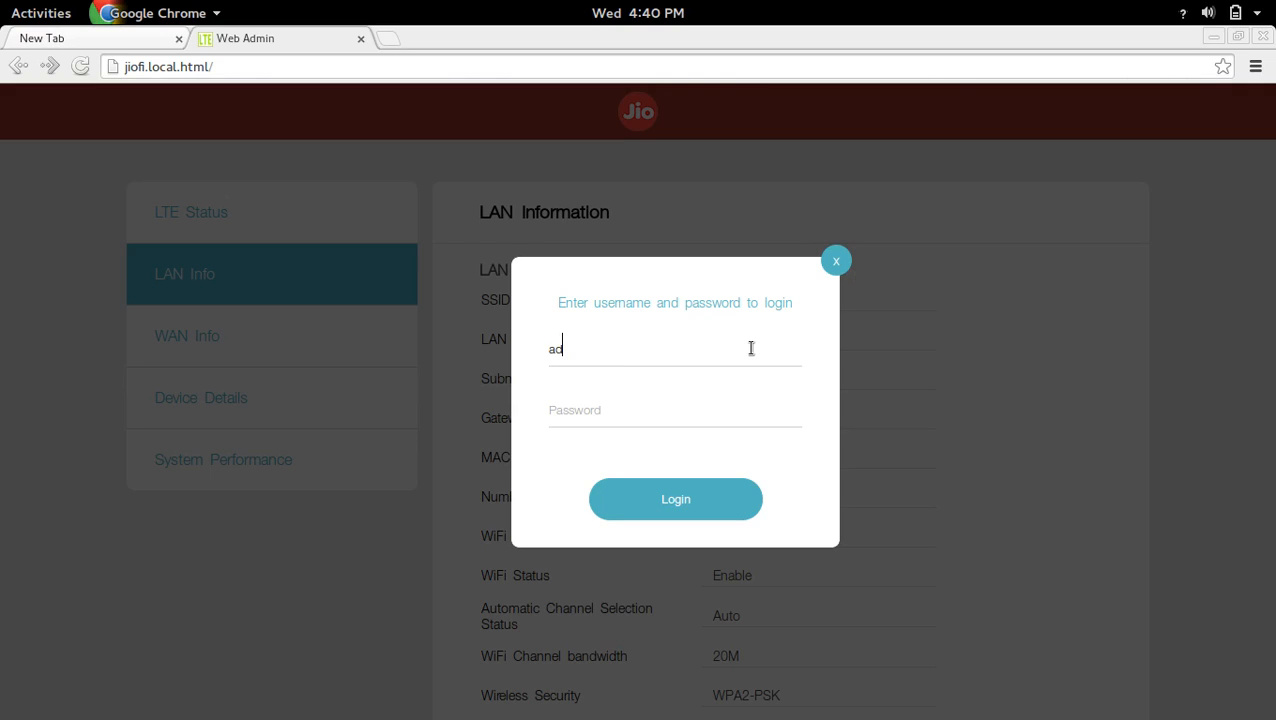
{"action": "type", "text": "mi"}
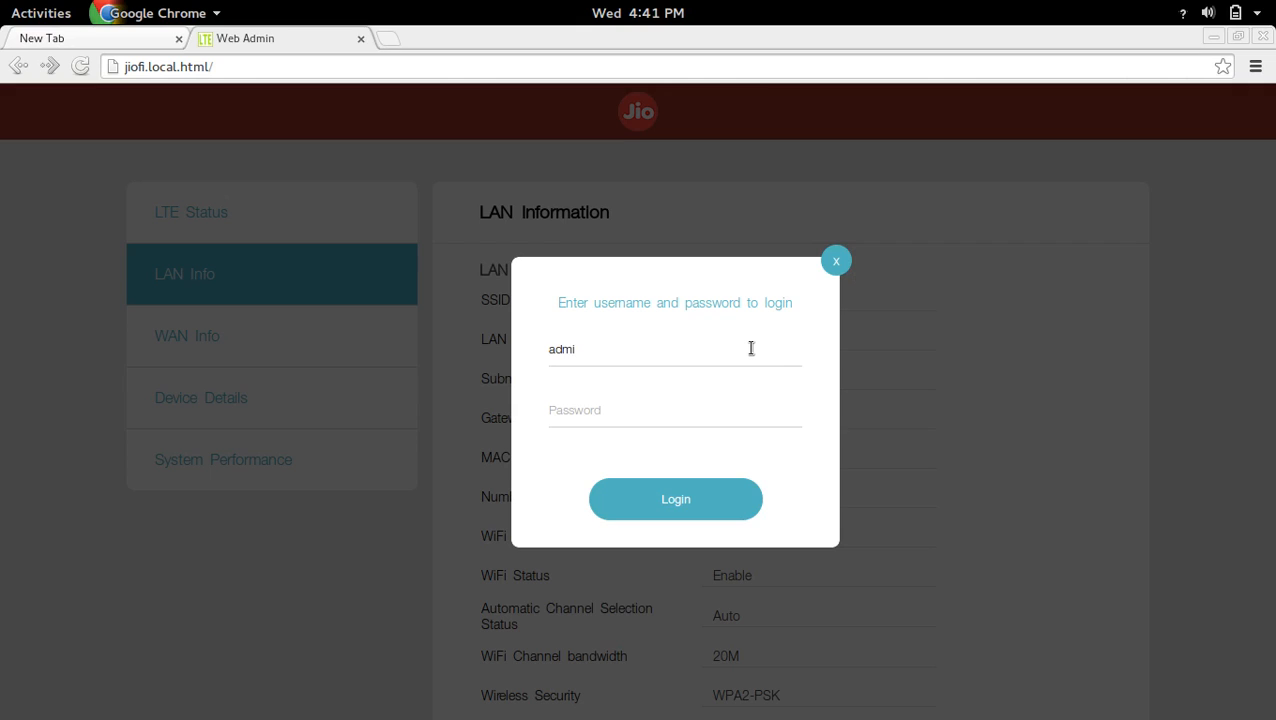
{"action": "type", "text": "nistrator"}
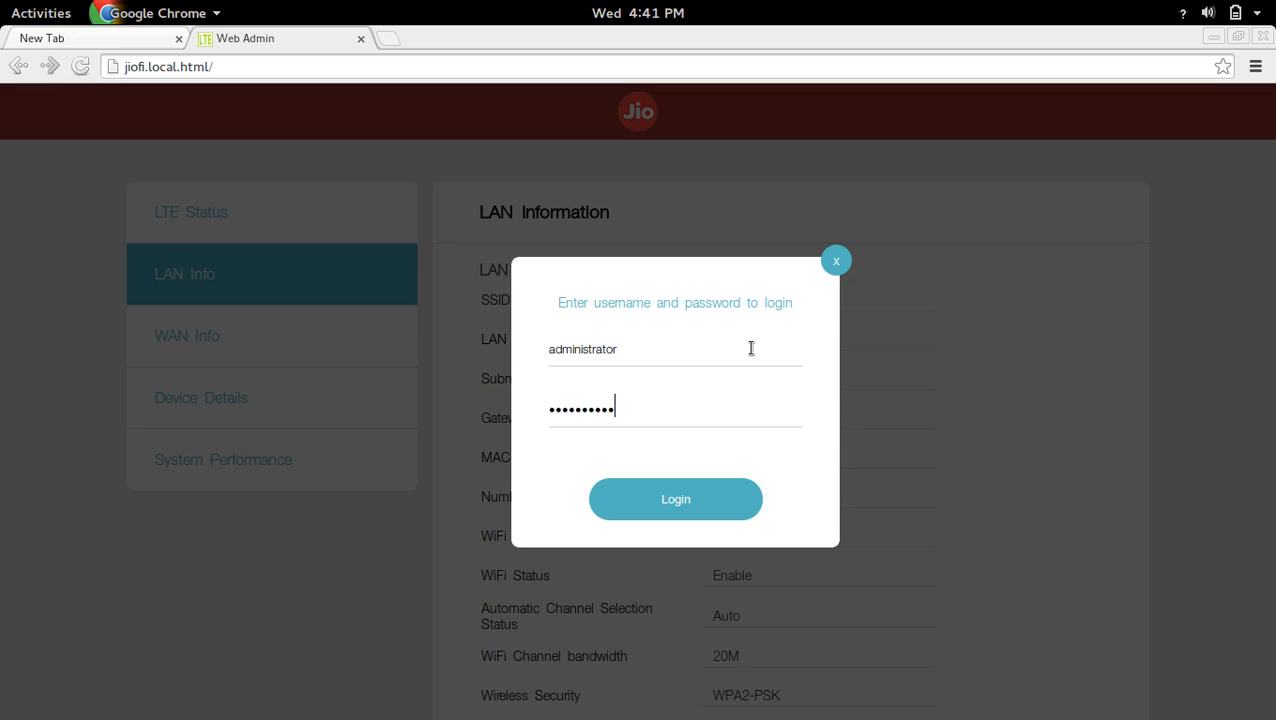
{"action": "type", "text": "••"}
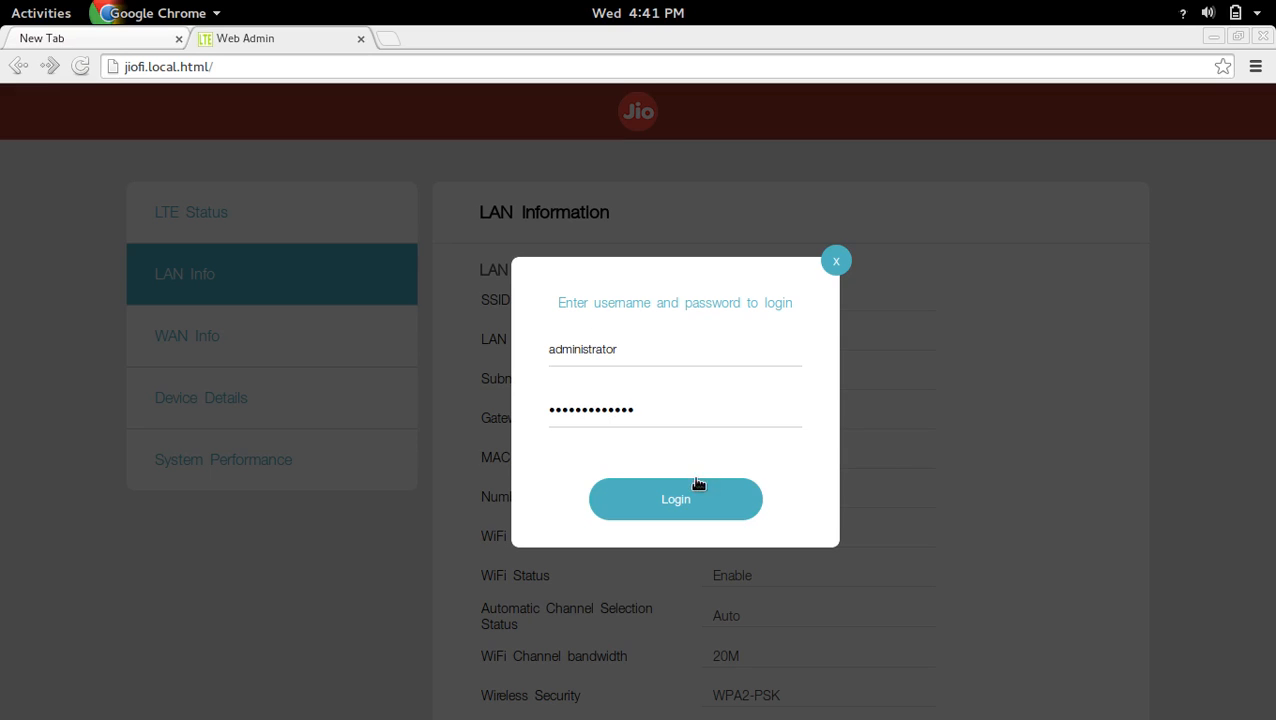
Sign in as administrator and go to the Wi-Fi Settings page of the Setting section.
{"action": "left_click", "coordinate": [676, 500]}
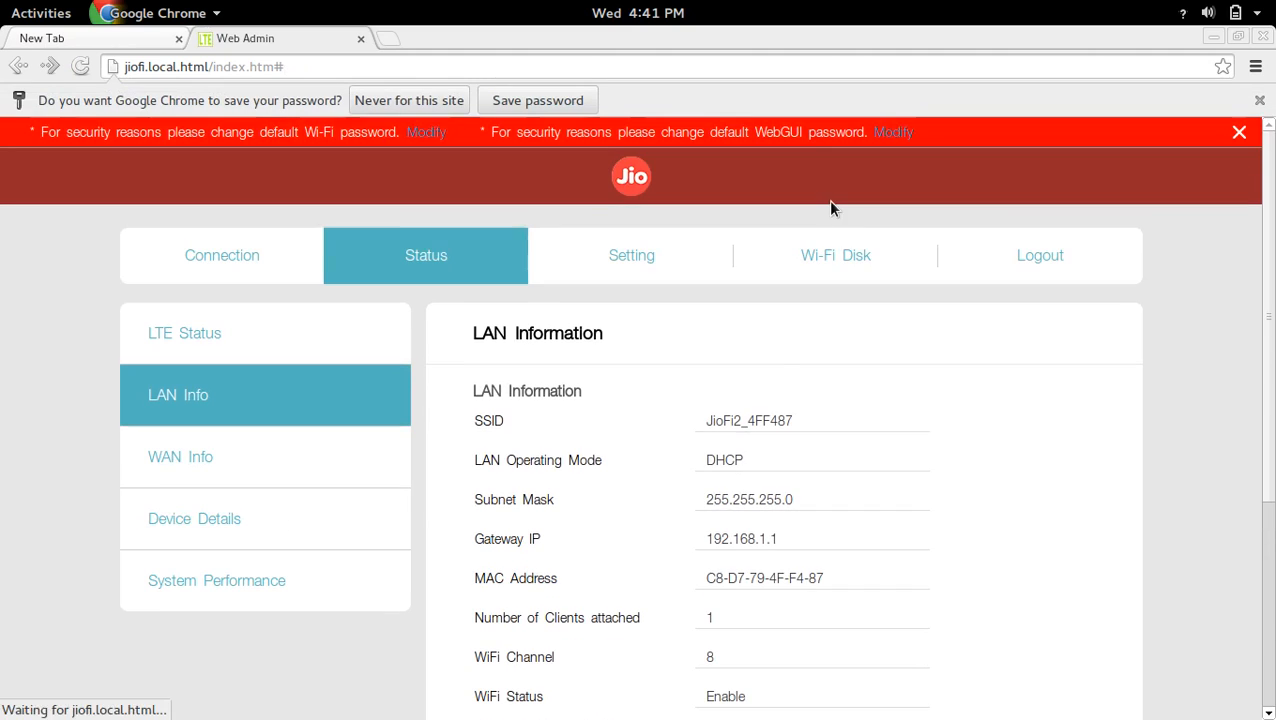
{"action": "mouse_move", "coordinate": [630, 256]}
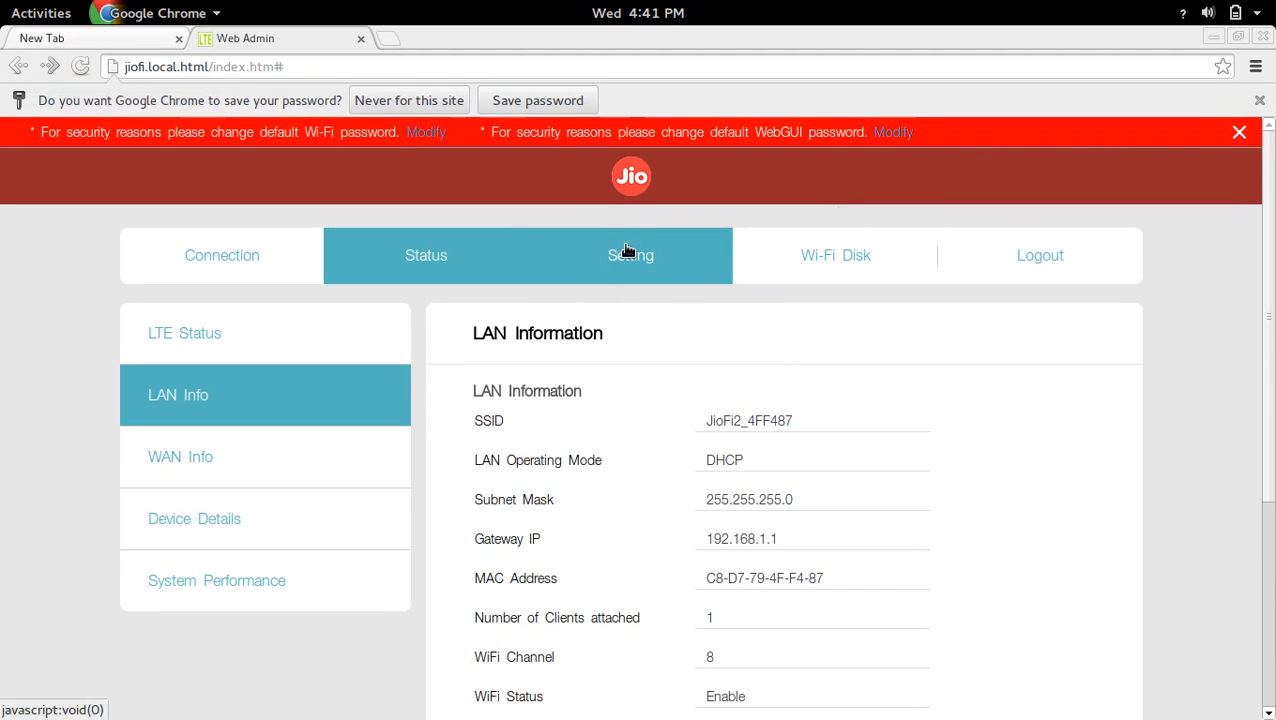
{"action": "mouse_move", "coordinate": [644, 254]}
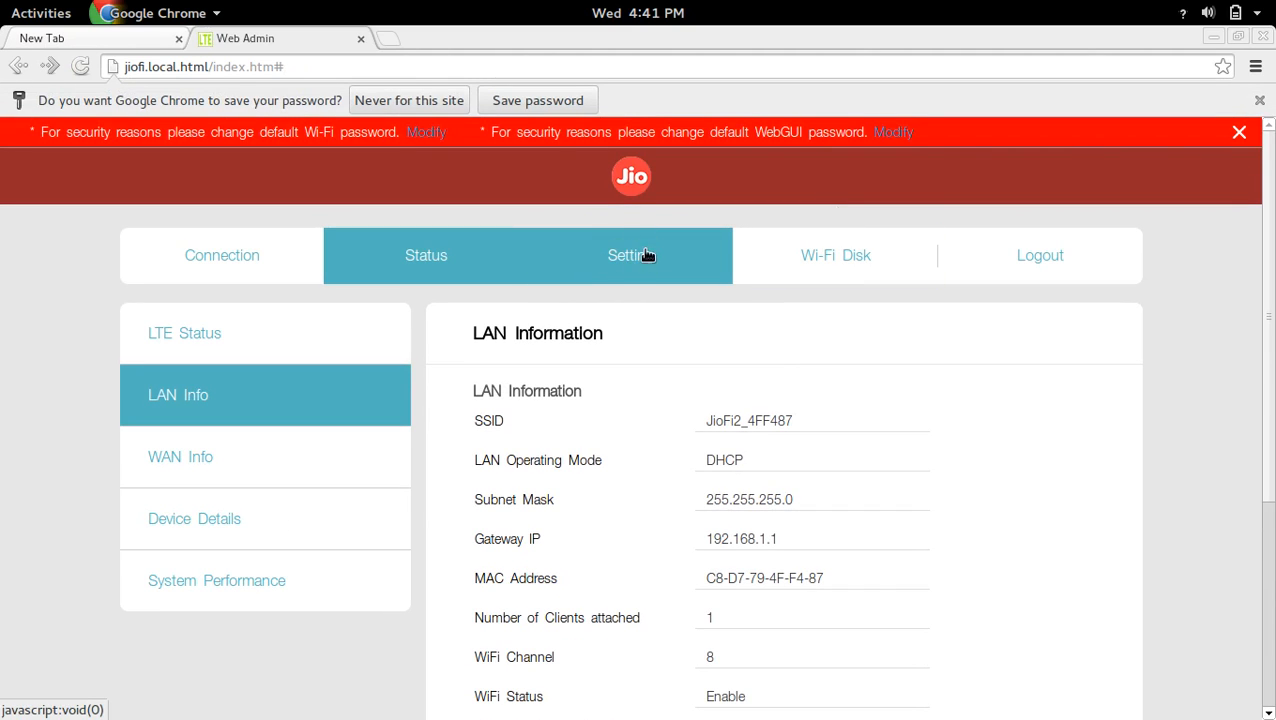
{"action": "left_click", "coordinate": [630, 256]}
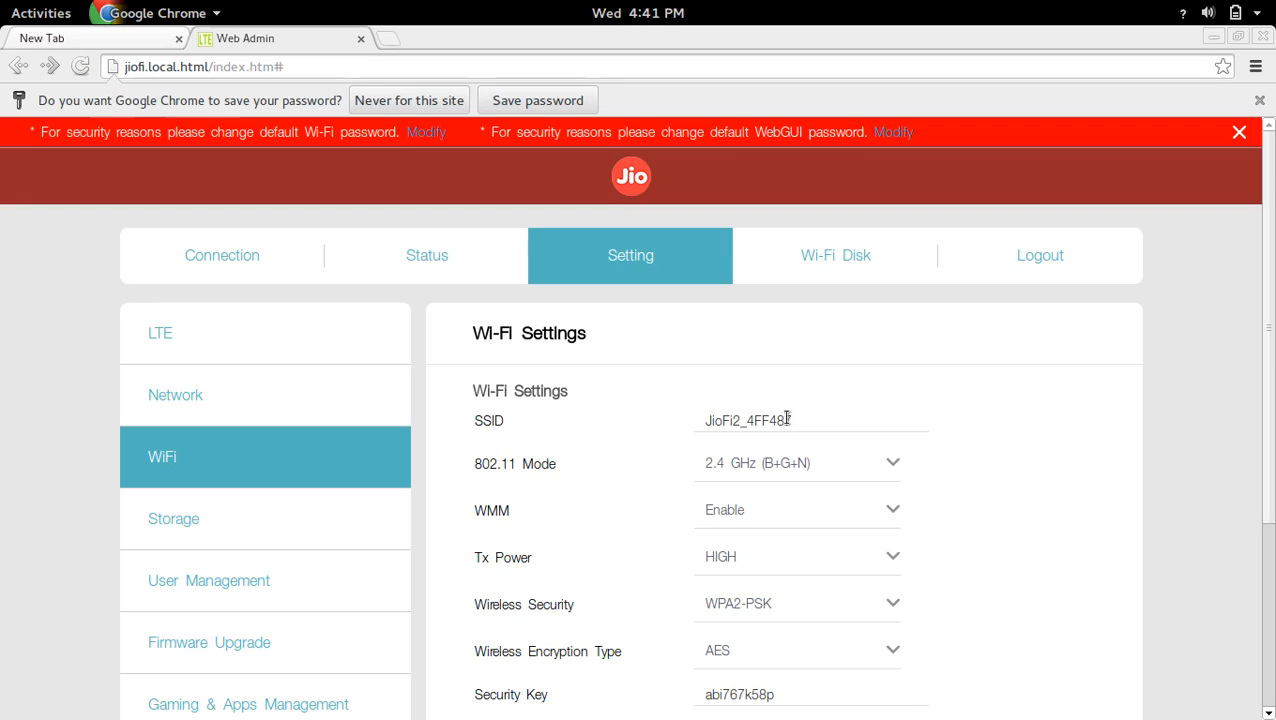
Test that the SSID field is editable, leaving it as JioFi2_4FF487, and reveal the Security Key and Apply button.
{"action": "left_click", "coordinate": [810, 420]}
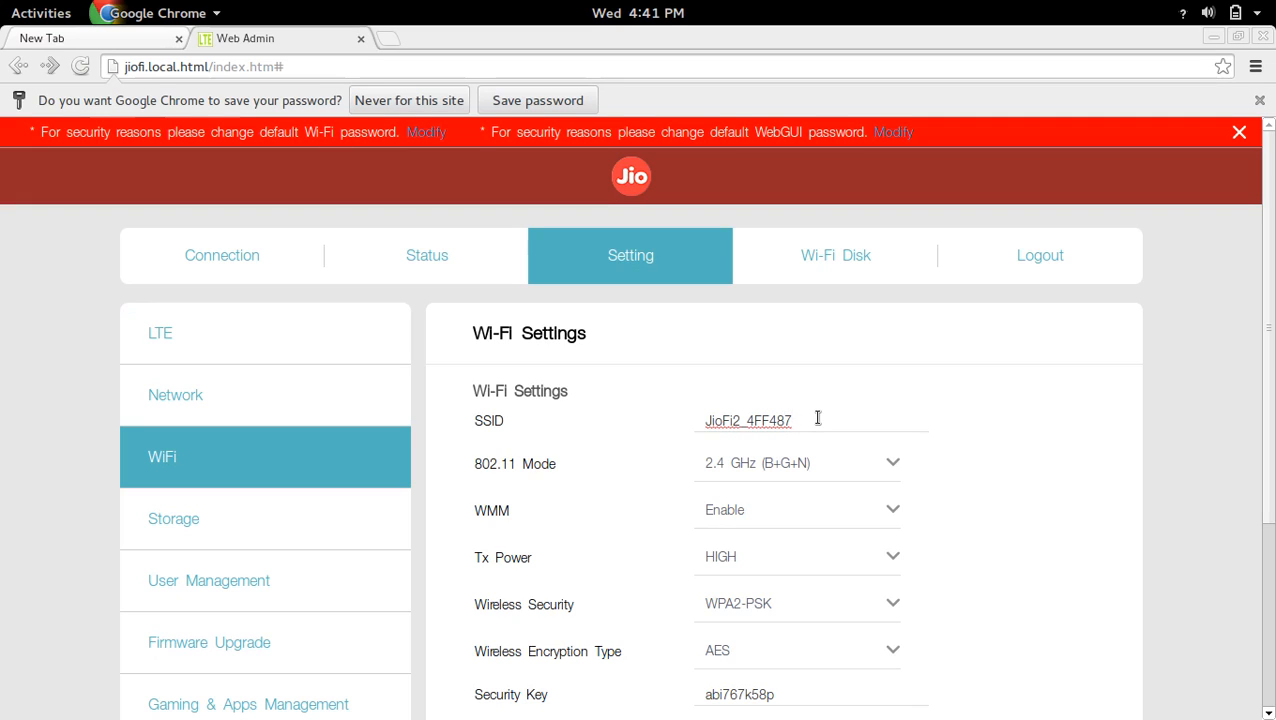
{"action": "type", "text": "eee"}
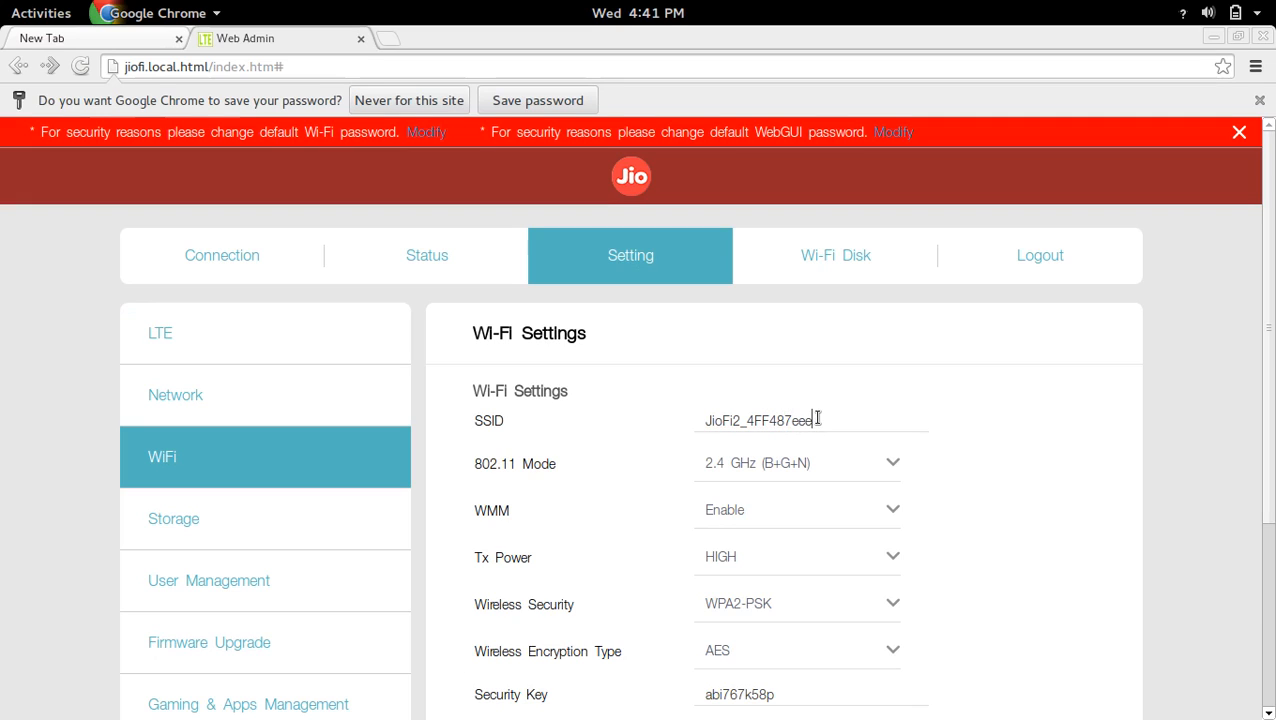
{"action": "key", "text": "BackSpace"}
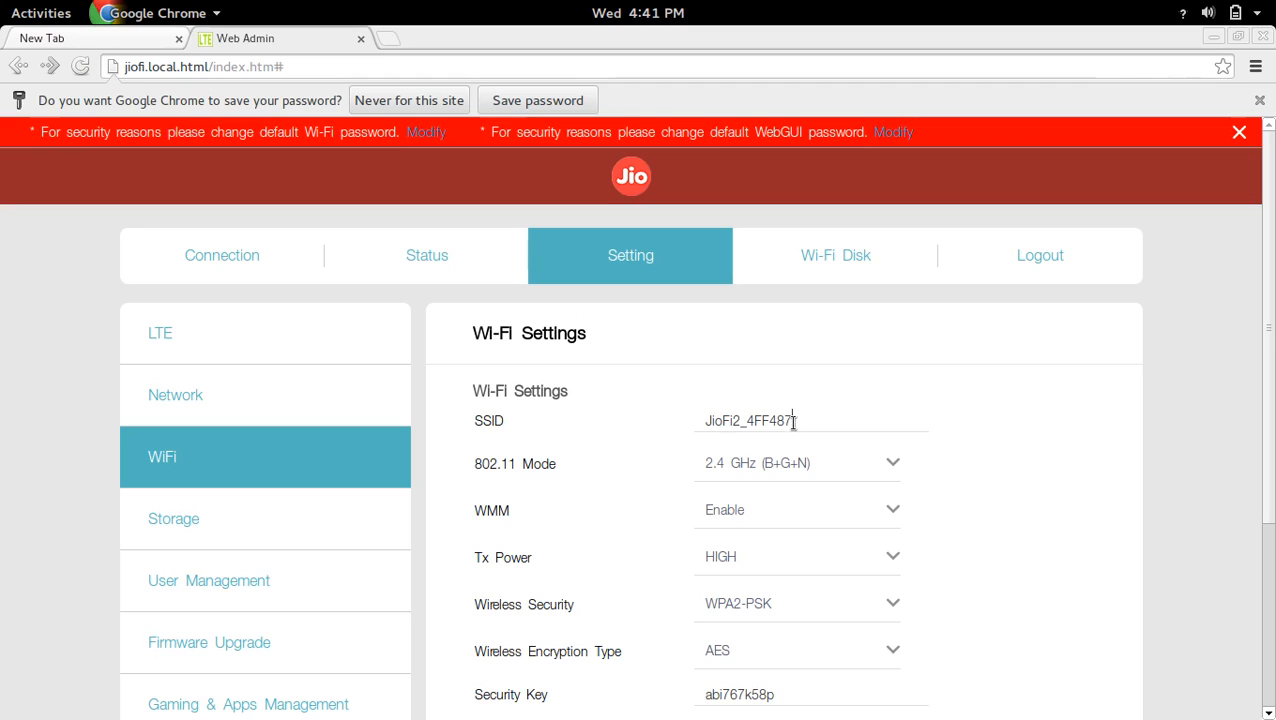
{"action": "scroll", "scroll_direction": "down", "scroll_amount": 3}
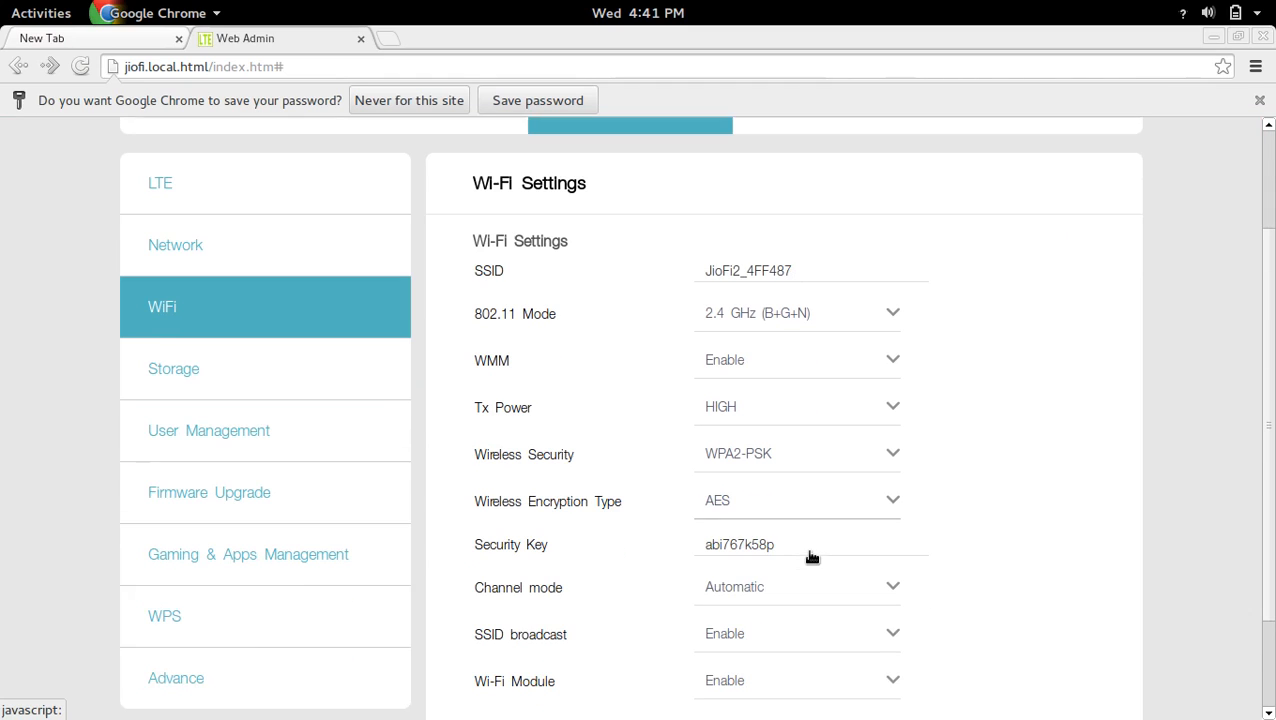
{"action": "mouse_move", "coordinate": [502, 548]}
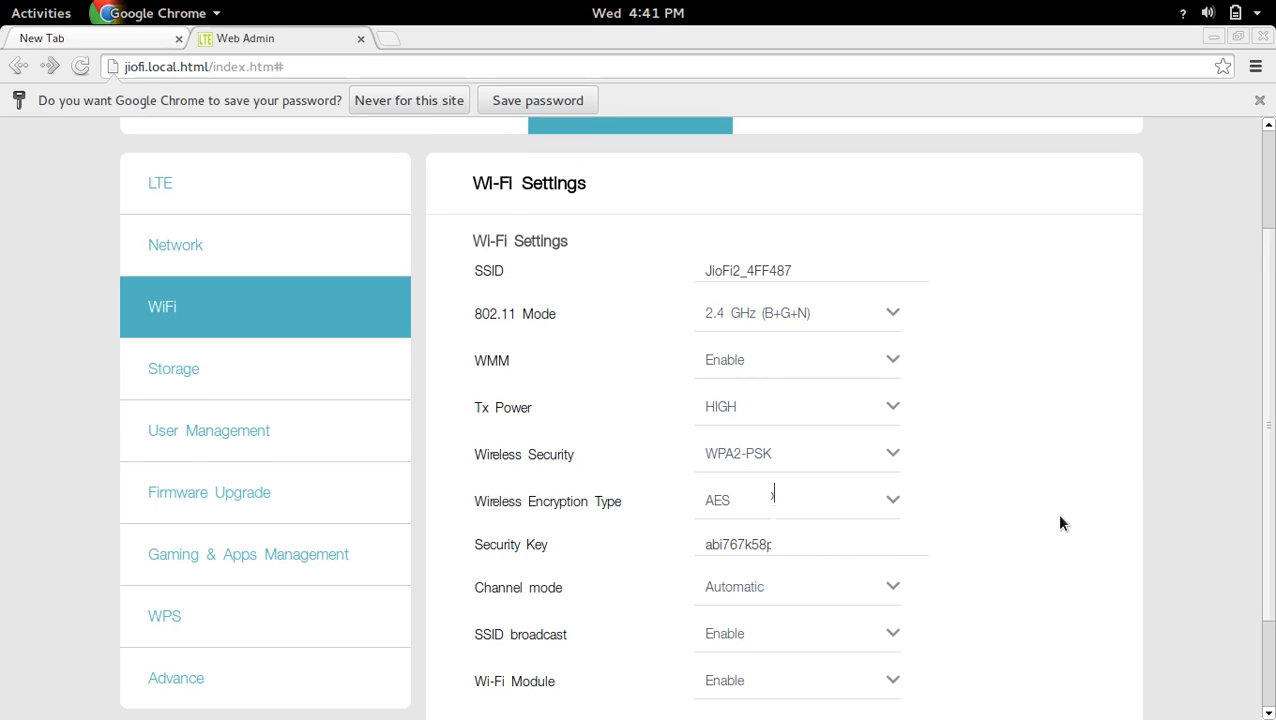
{"action": "scroll", "scroll_direction": "down", "scroll_amount": 3}
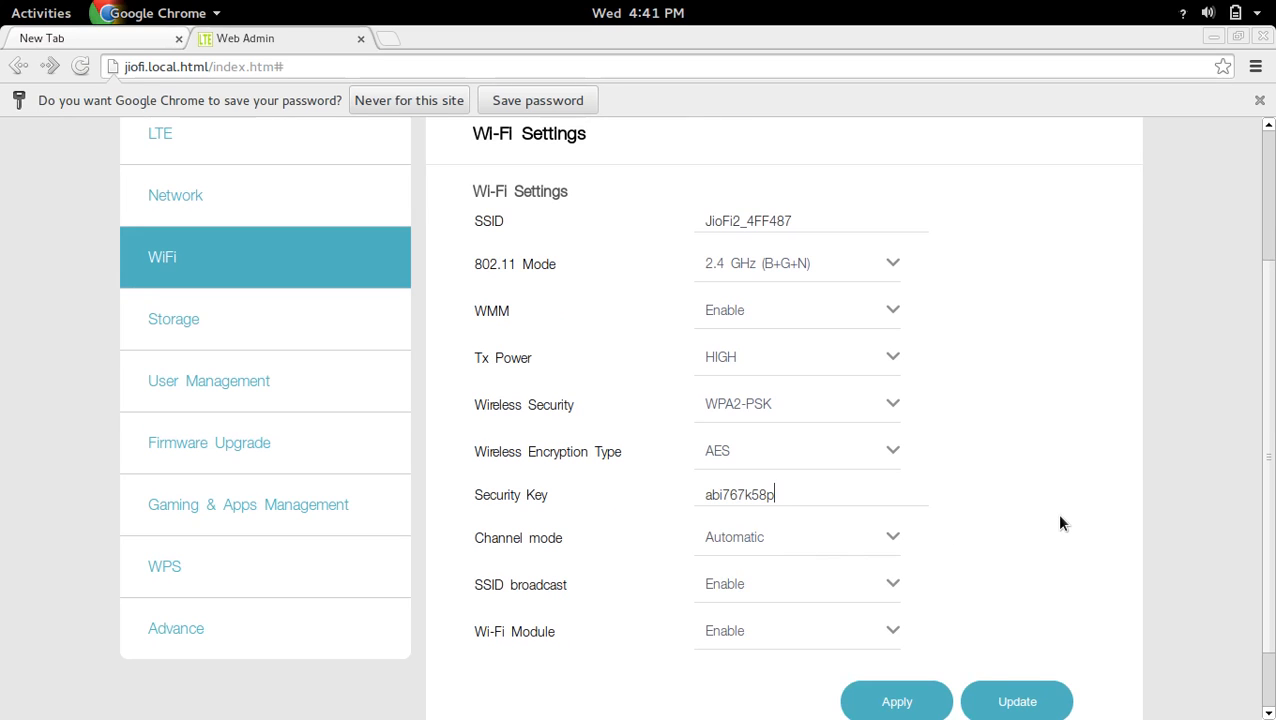